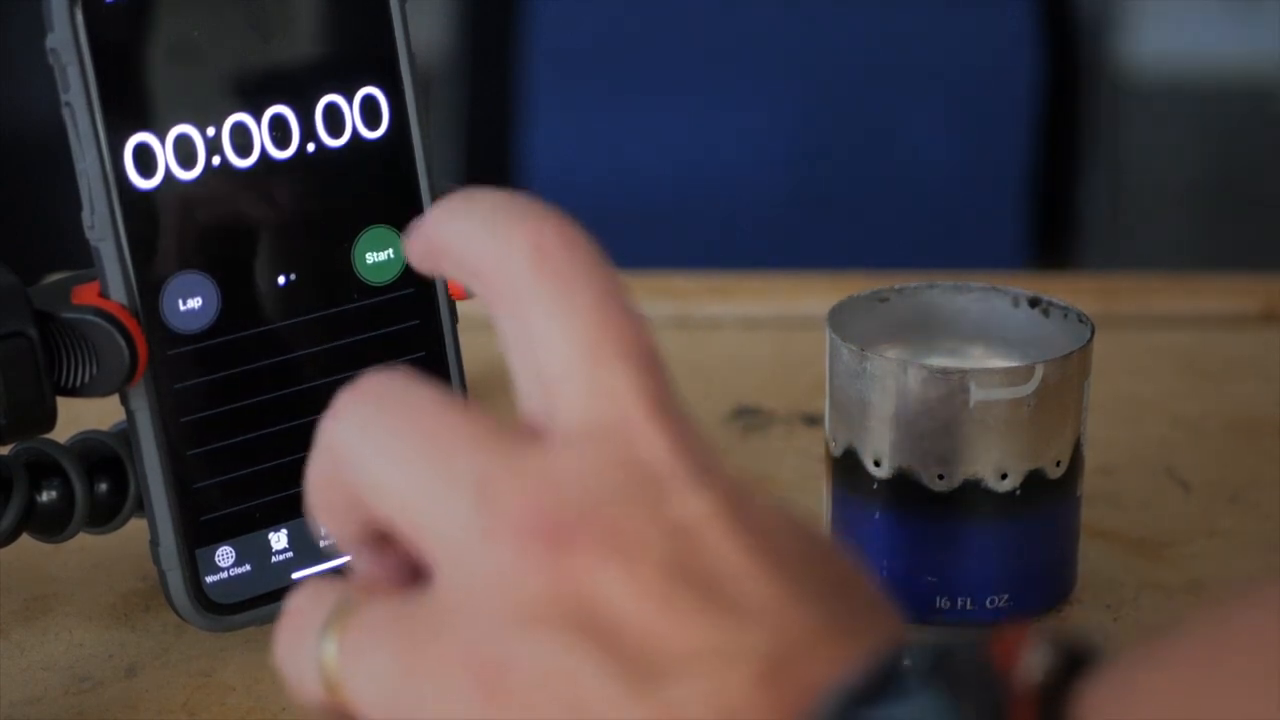
Time the first stove's priming until its side jets bloom, stopping at 01:18.06.
{"action": "left_click", "coordinate": [378, 254]}
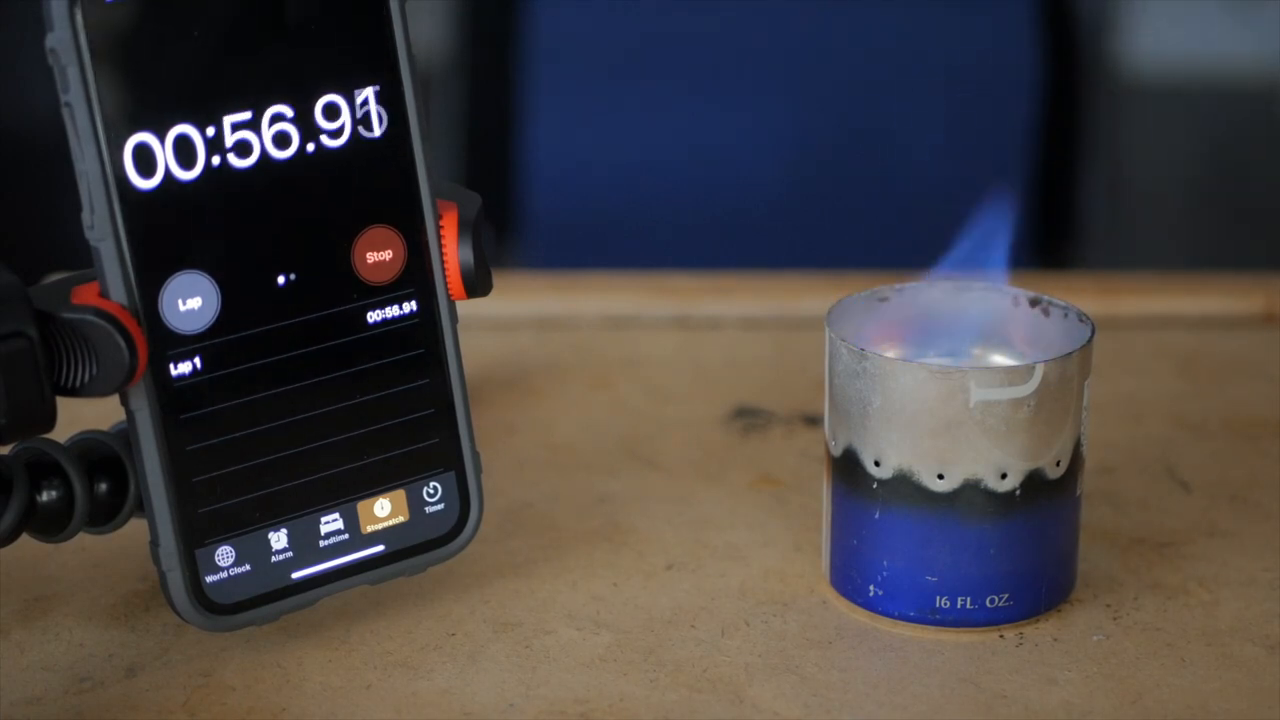
{"action": "left_click", "coordinate": [378, 253]}
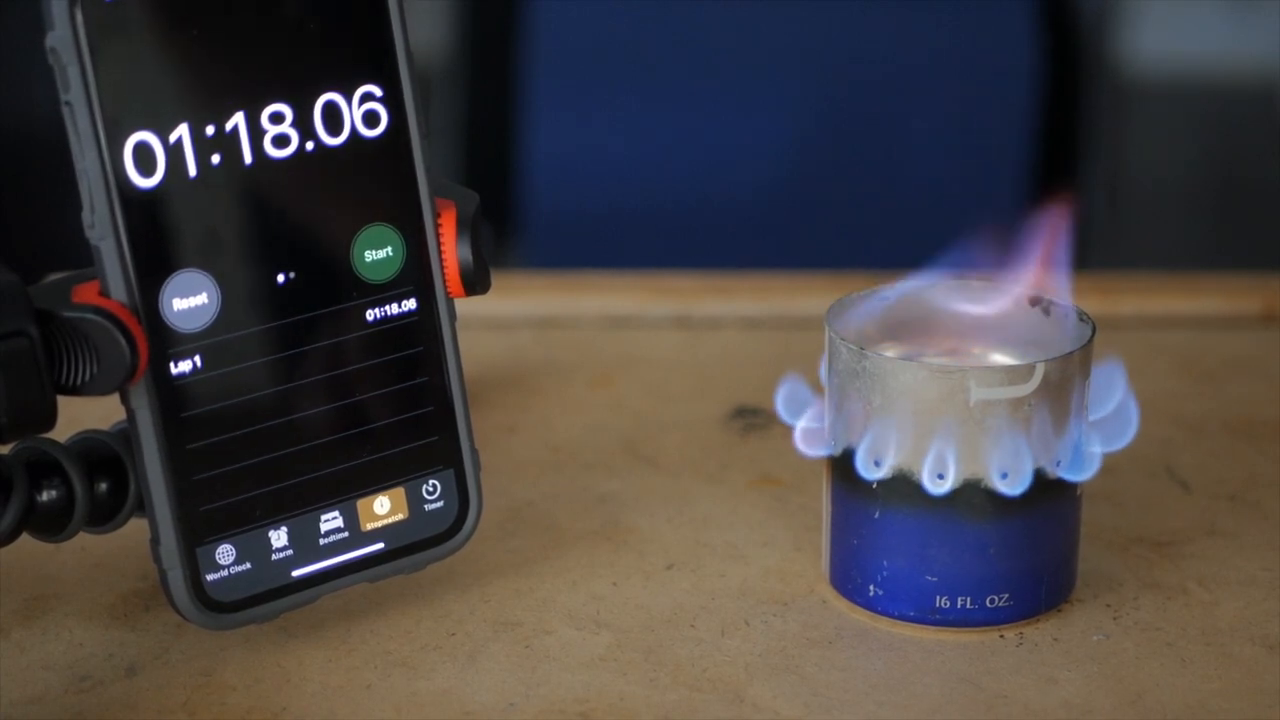
Reset the stopwatch and time the plain silver stove's priming, stopping at 01:32.56.
{"action": "left_click", "coordinate": [189, 299]}
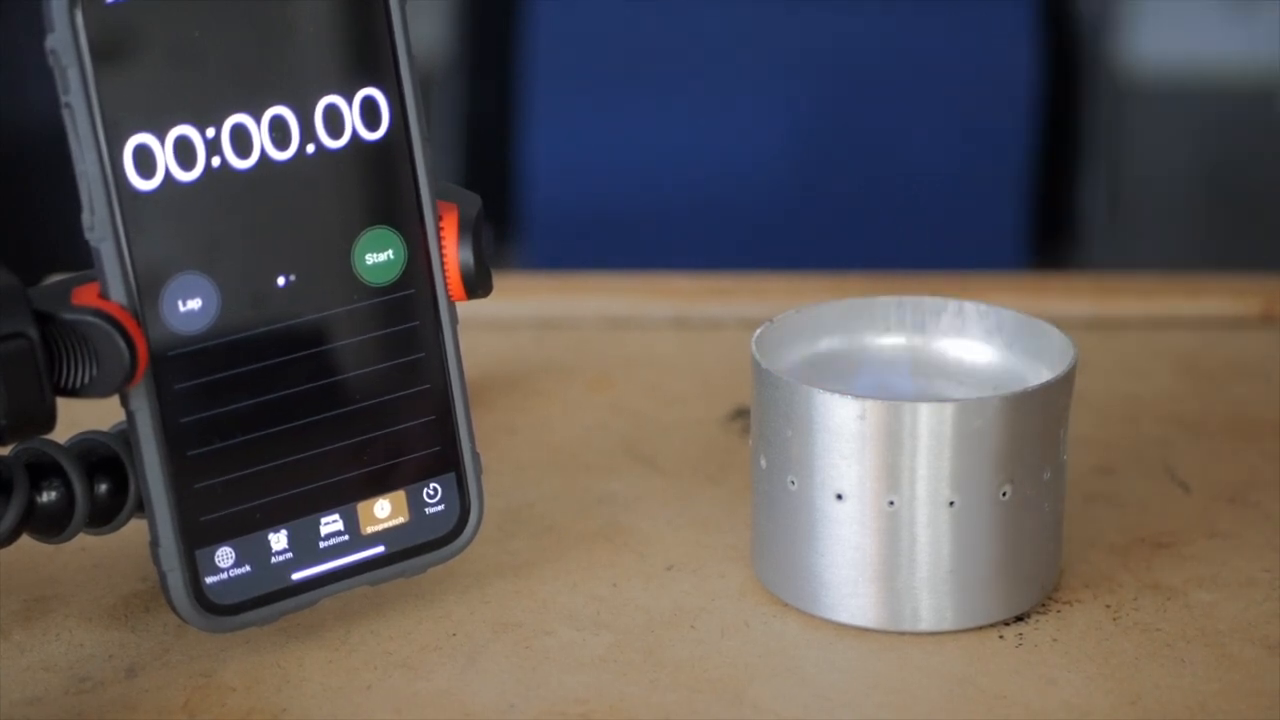
{"action": "left_click", "coordinate": [379, 254]}
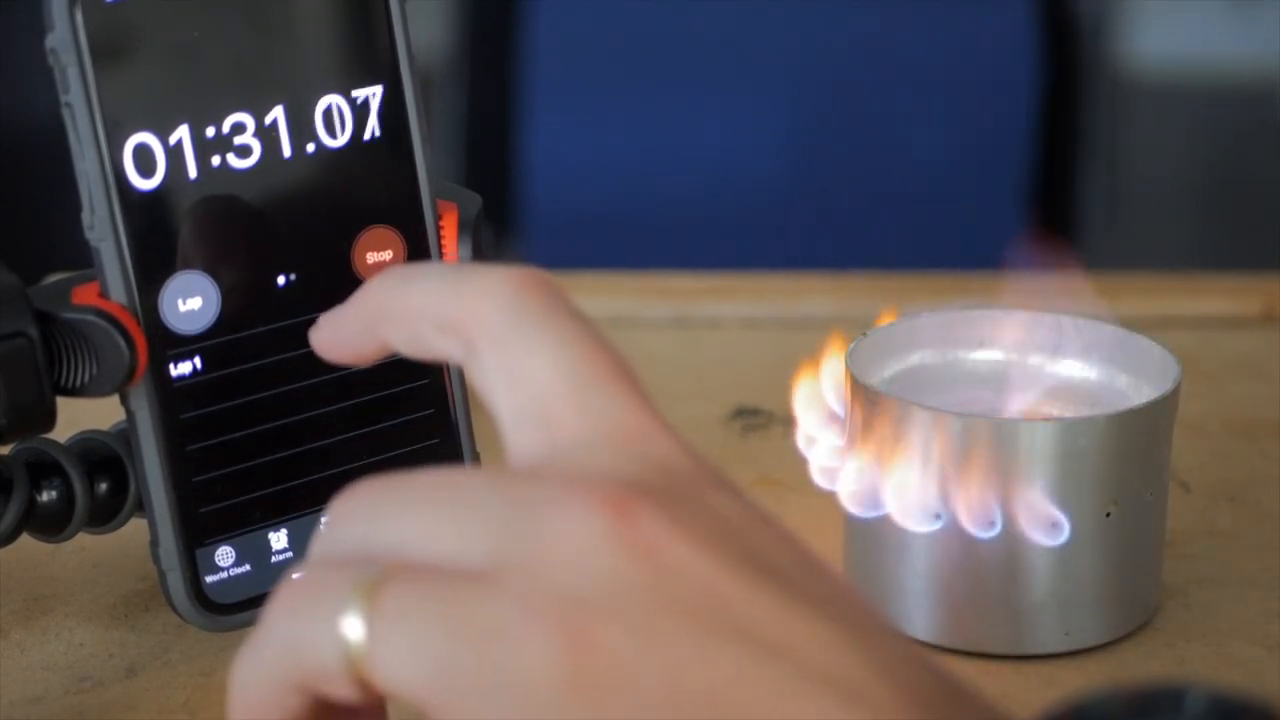
{"action": "left_click", "coordinate": [378, 255]}
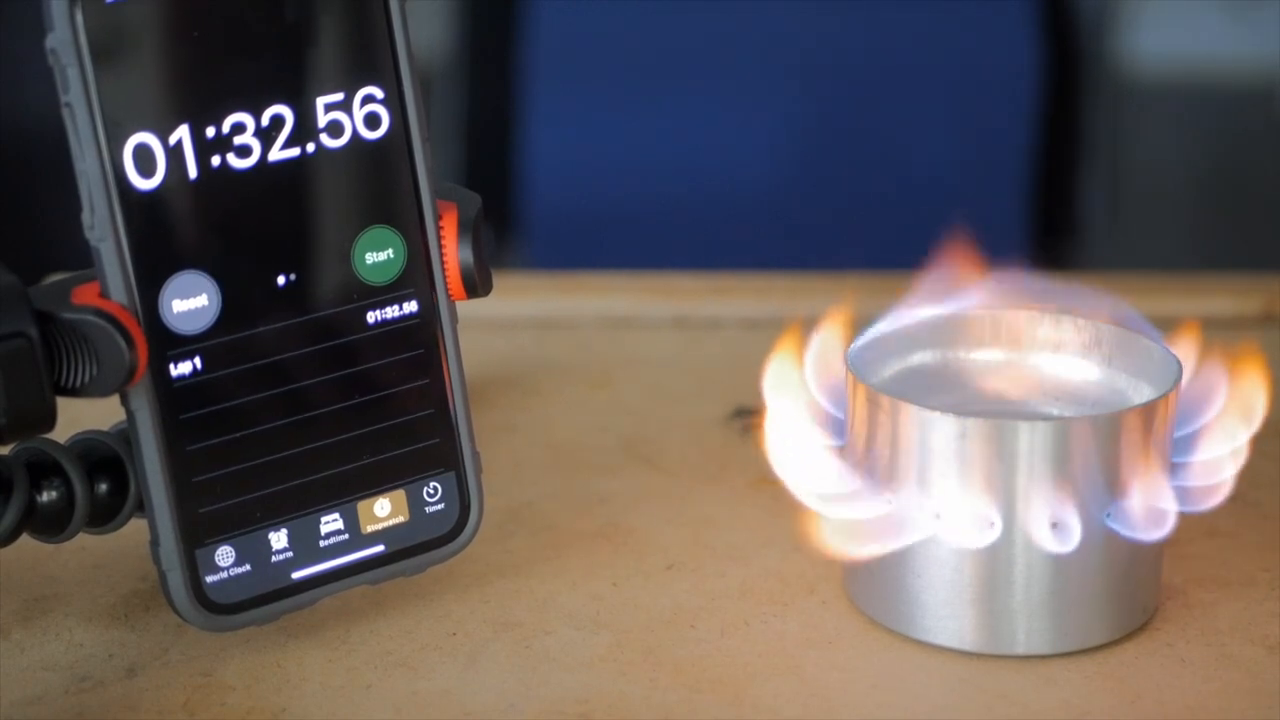
Reset and time the ring-burner stove until the ring lights, stopping at 01:08.93.
{"action": "left_click", "coordinate": [189, 299]}
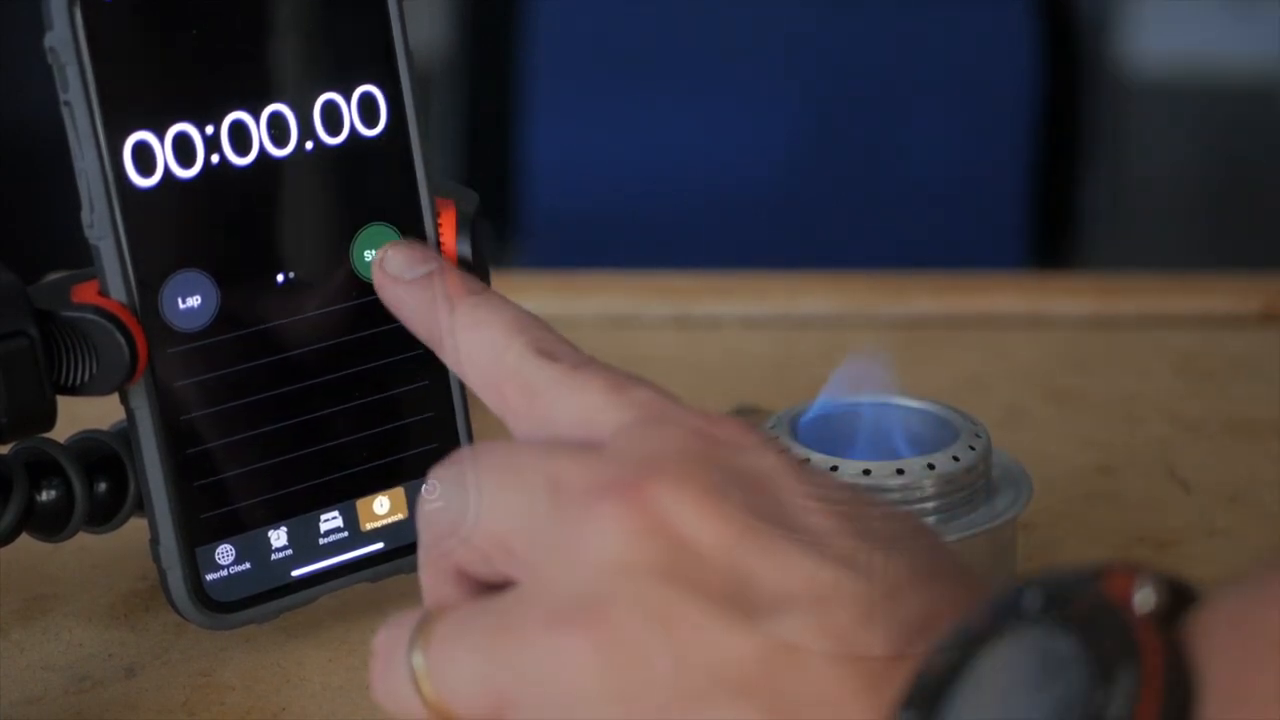
{"action": "left_click", "coordinate": [377, 252]}
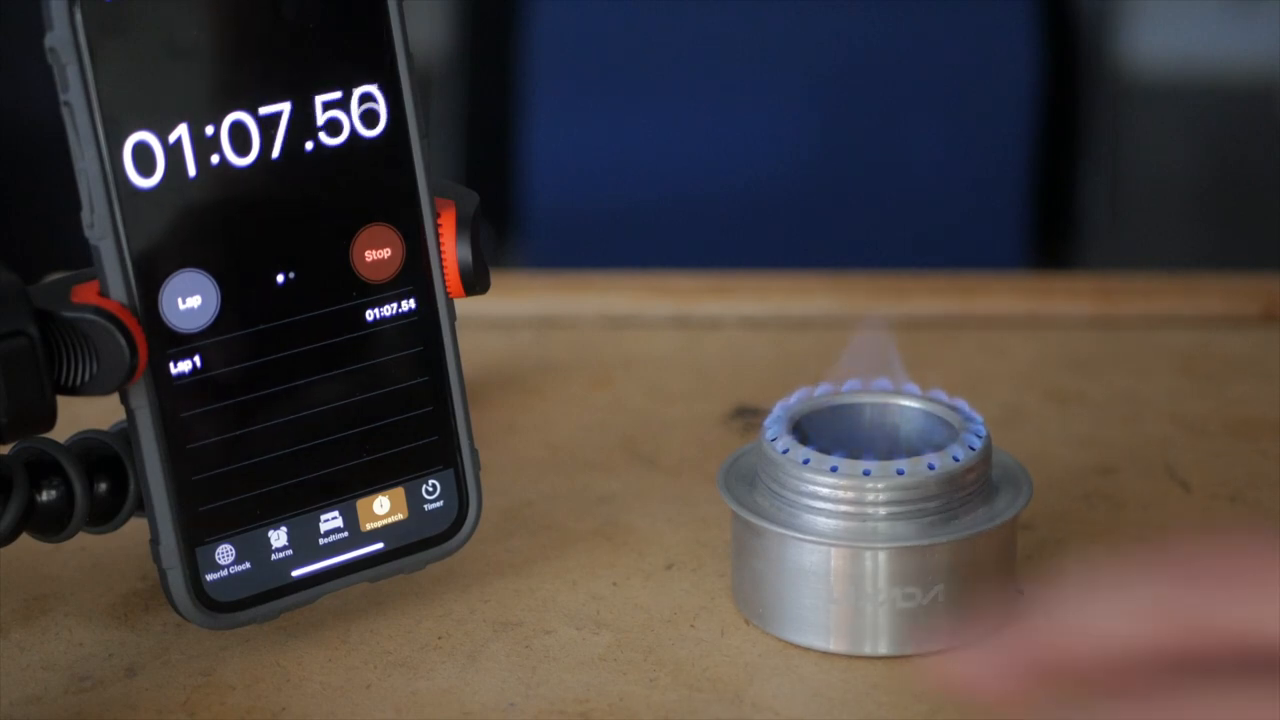
{"action": "left_click", "coordinate": [376, 254]}
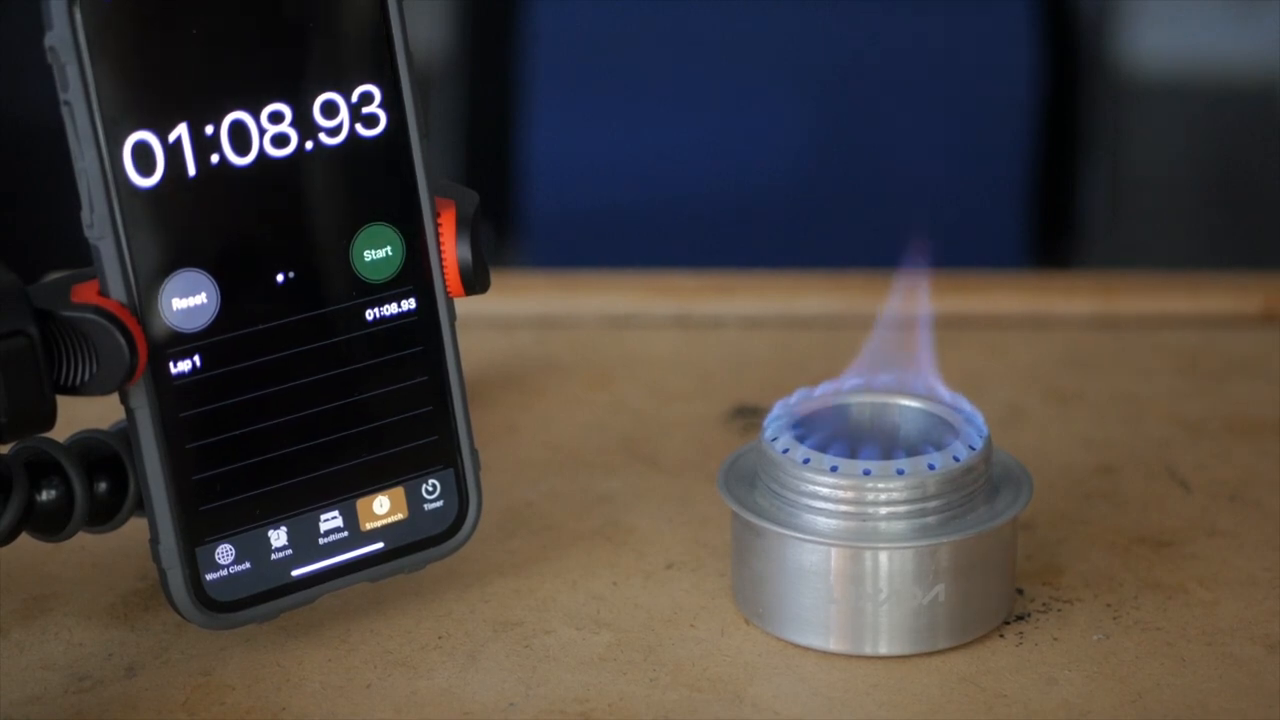
Reset and time the dark wrapped-base stove's priming, stopping at 02:07.44.
{"action": "left_click", "coordinate": [189, 299]}
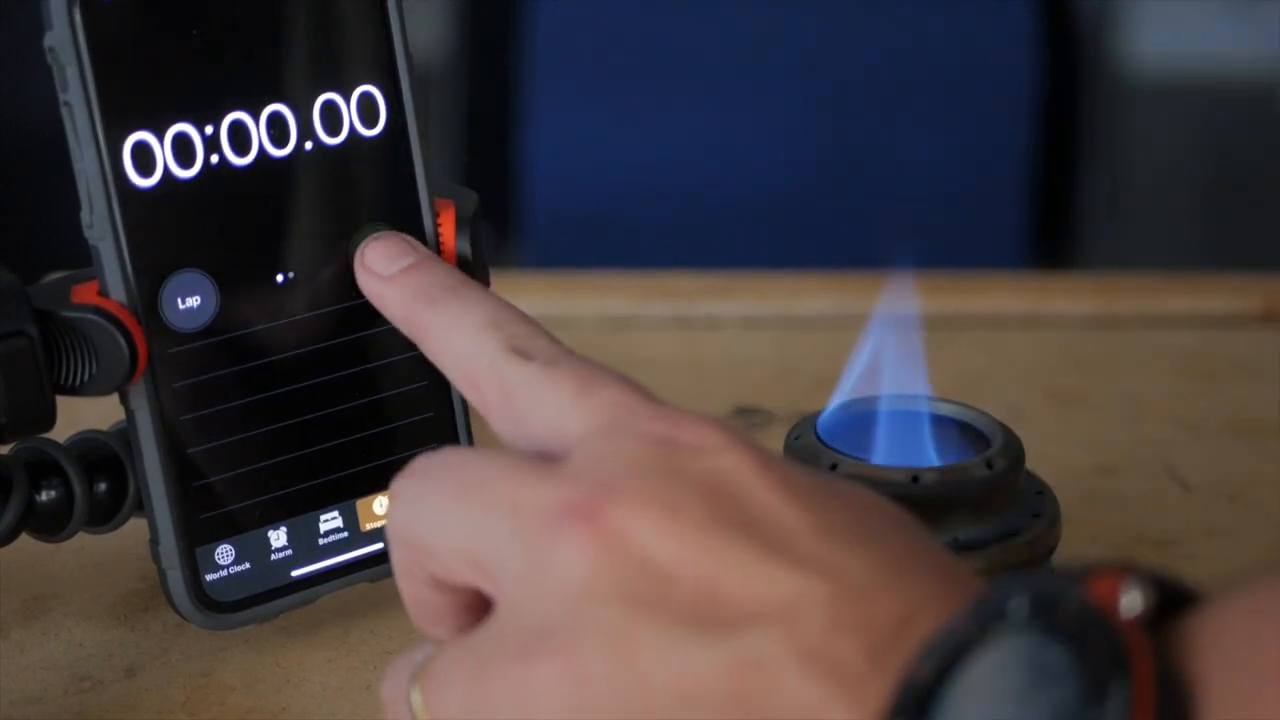
{"action": "left_click", "coordinate": [378, 252]}
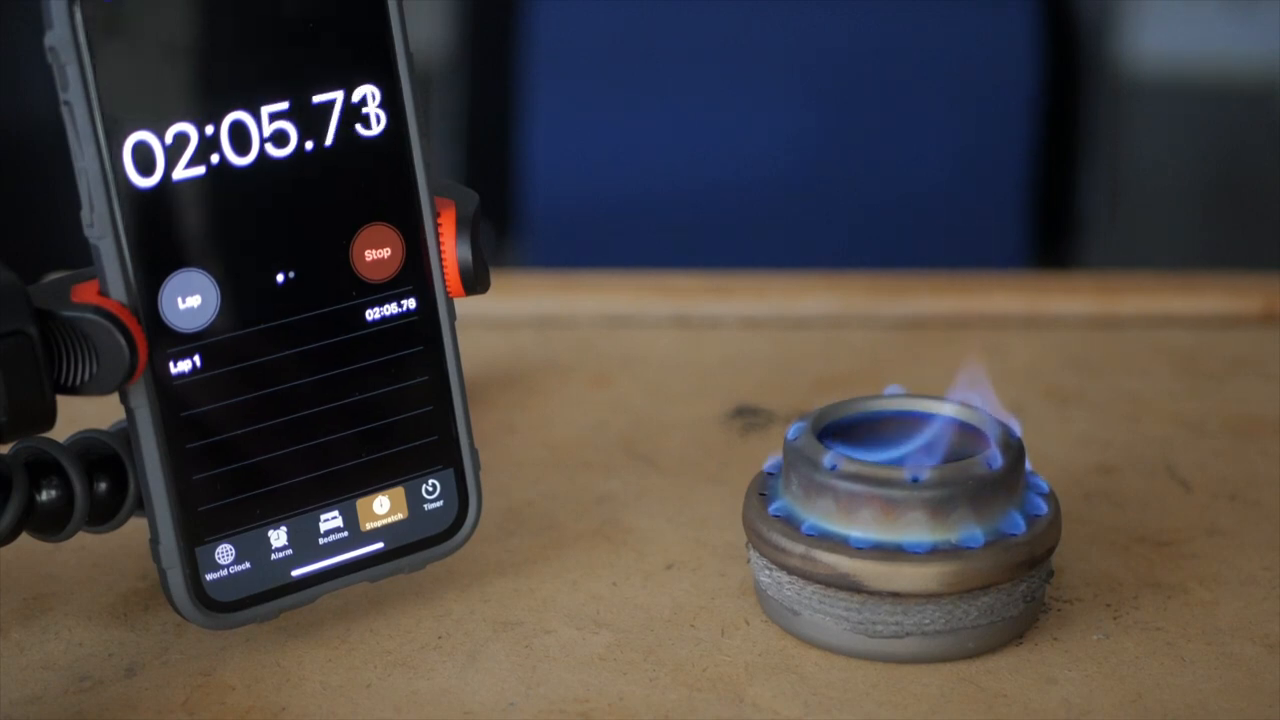
{"action": "left_click", "coordinate": [377, 250]}
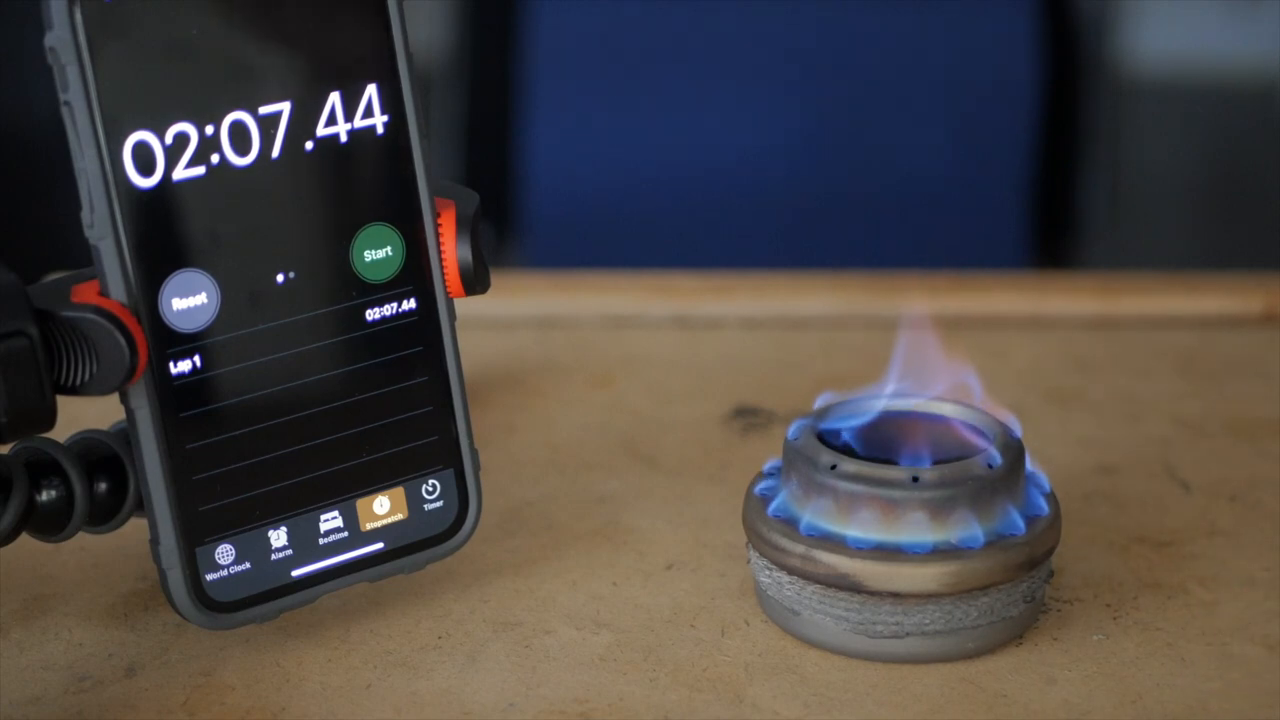
Reset and time the bronze-tinted stove's priming, stopping at 00:40.13.
{"action": "left_click", "coordinate": [189, 299]}
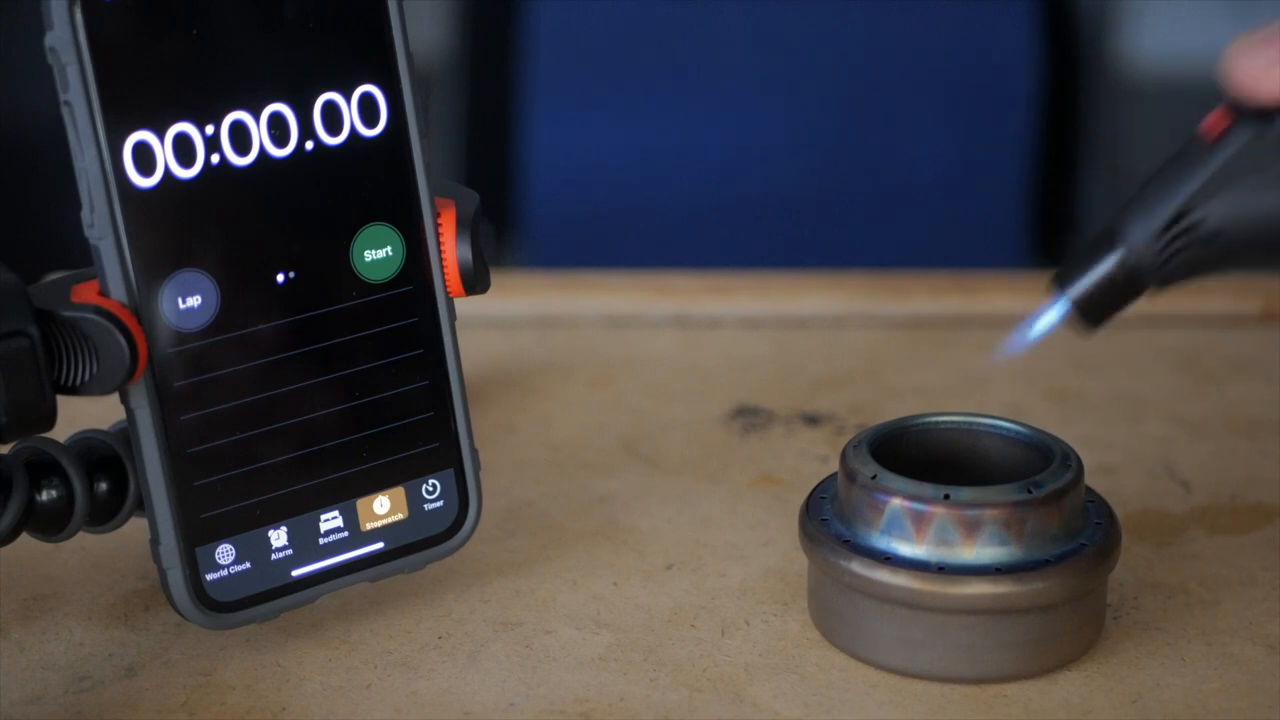
{"action": "left_click", "coordinate": [377, 253]}
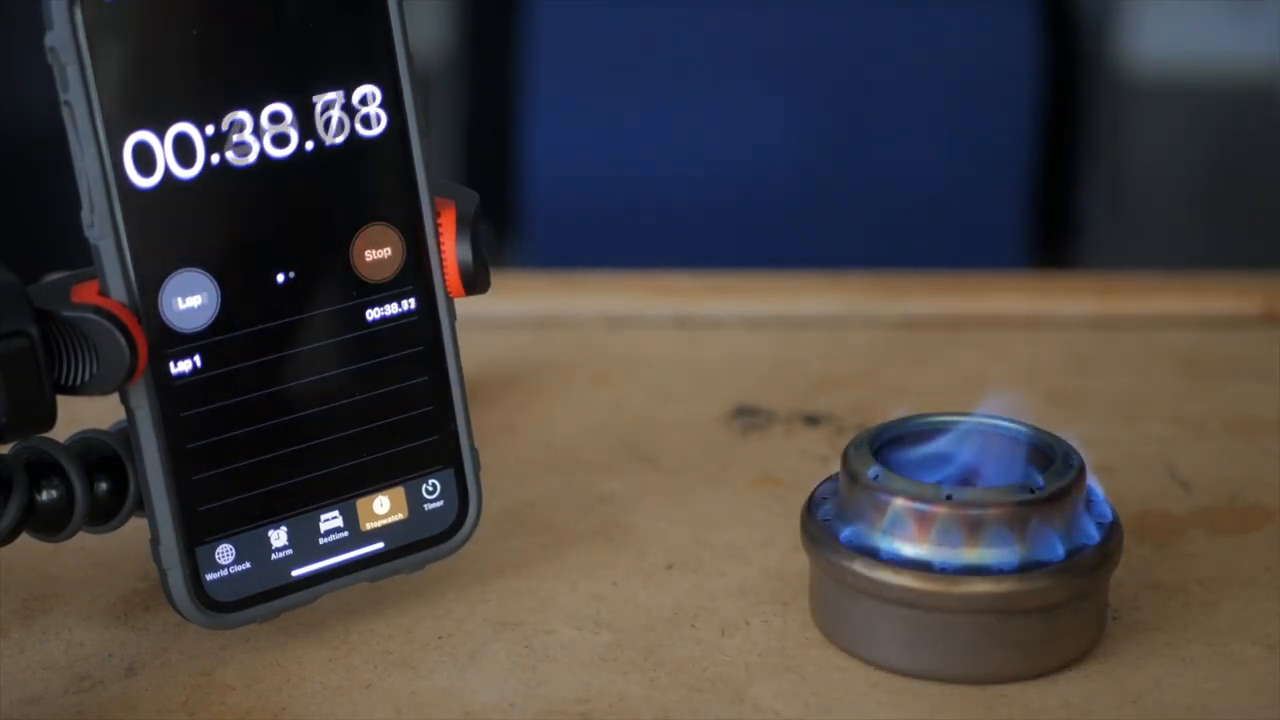
{"action": "left_click", "coordinate": [378, 252]}
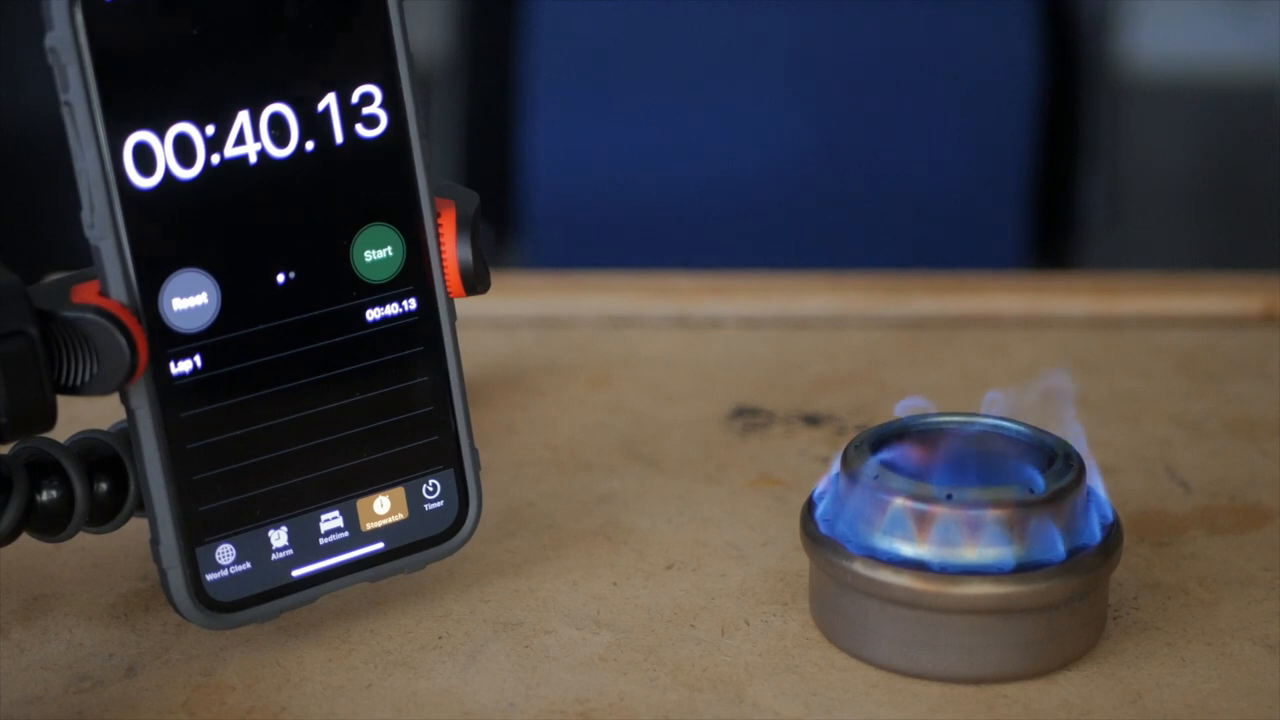
Reset and time the brass stove until its burner ring lights, stopping at 00:15.97.
{"action": "left_click", "coordinate": [188, 300]}
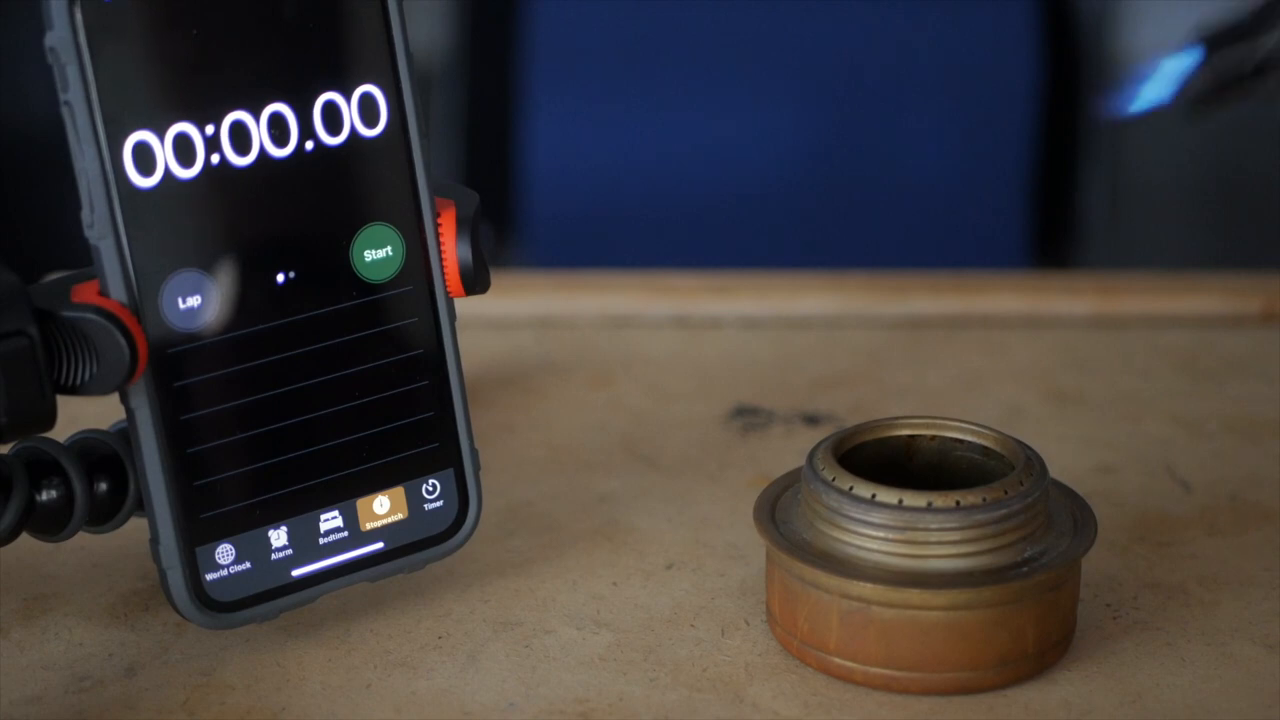
{"action": "left_click", "coordinate": [377, 252]}
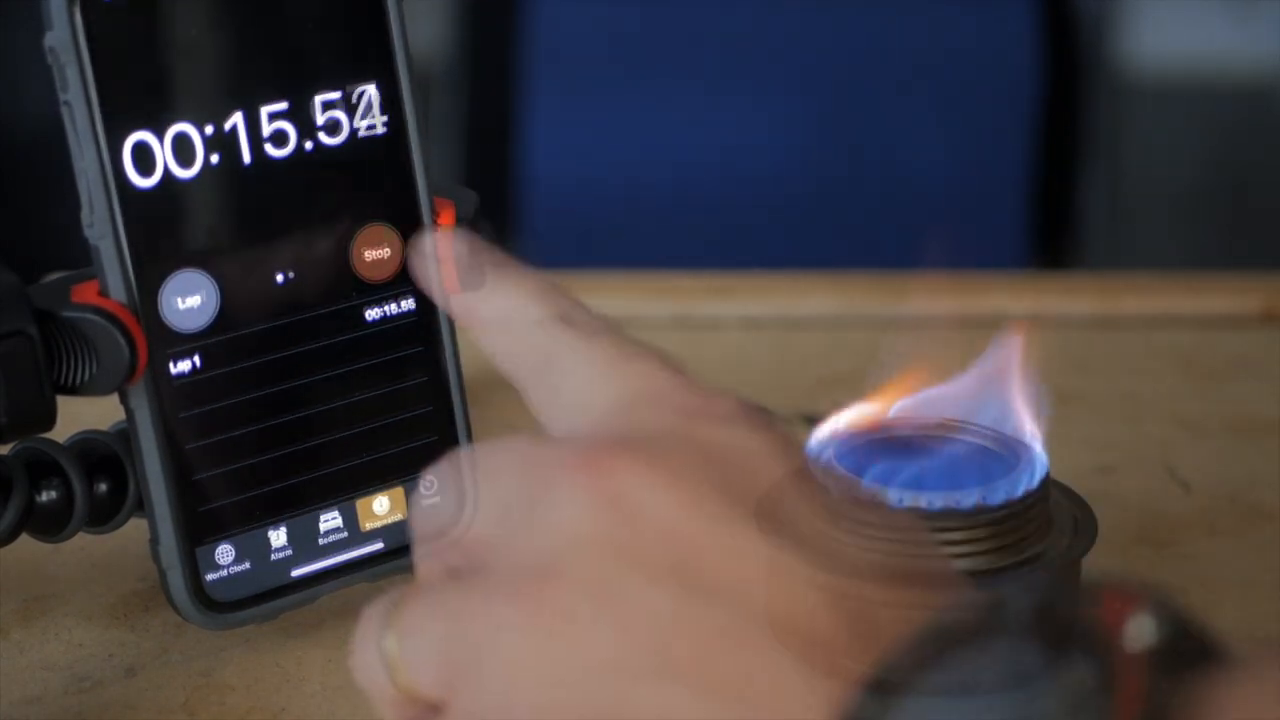
{"action": "left_click", "coordinate": [378, 249]}
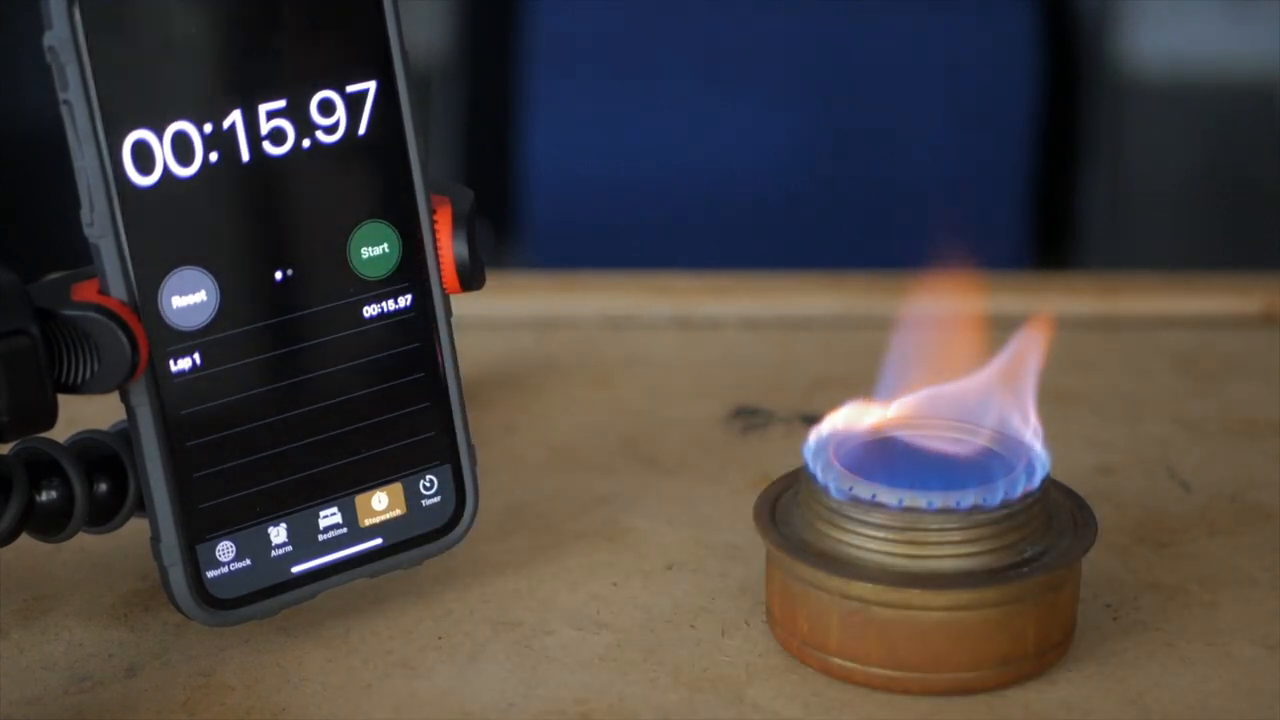